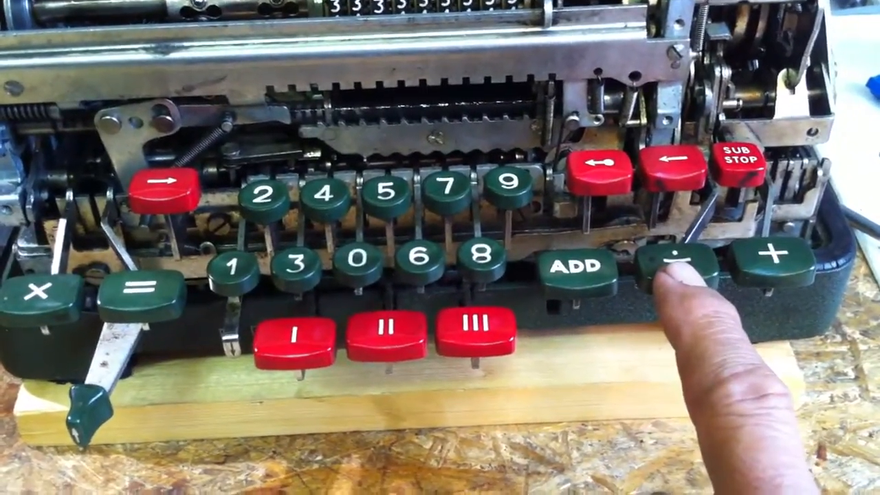
left_click(670, 268)
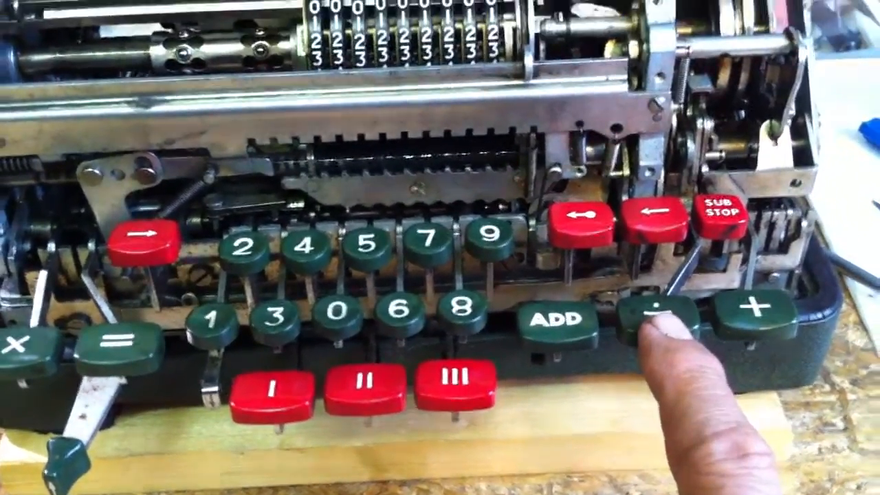